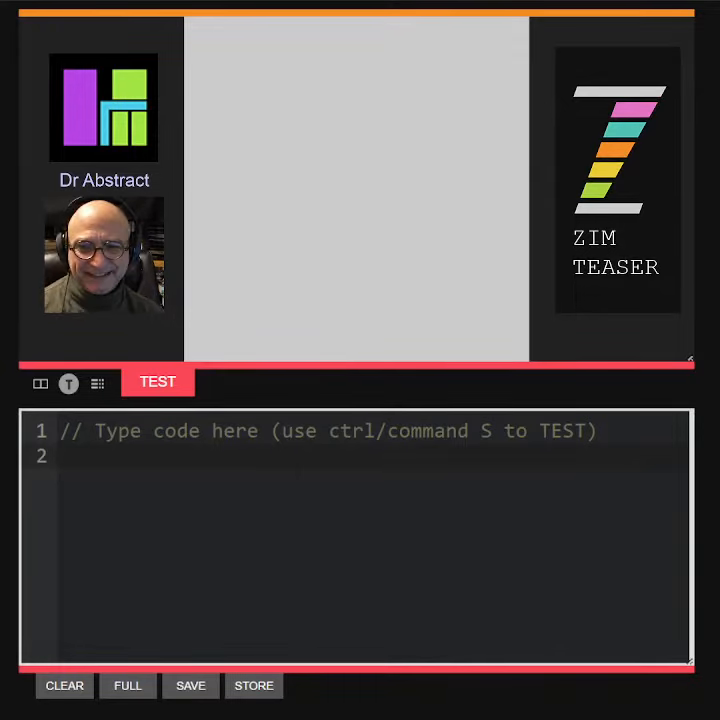
- Write new Rectangle(200,200,red).center().drag() on line 2 of the editor
type("new R")
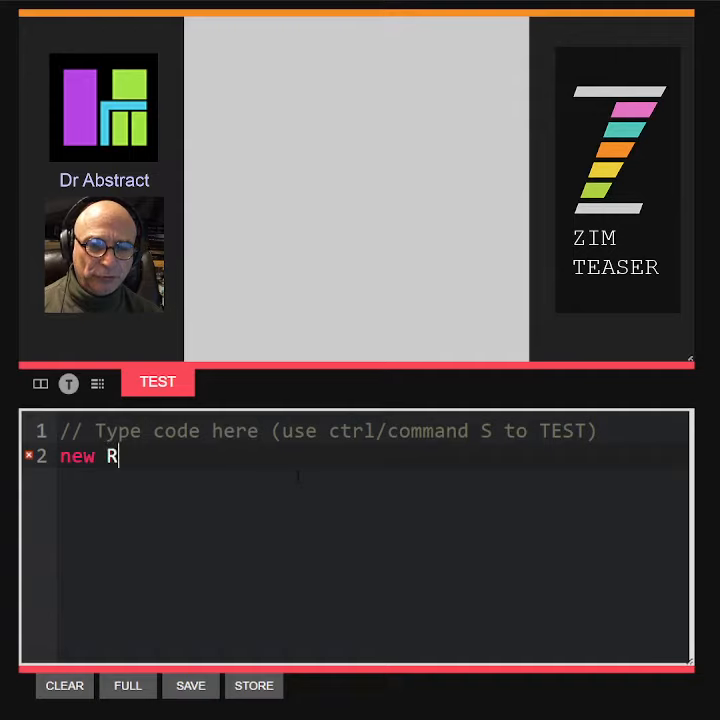
type("ectang")
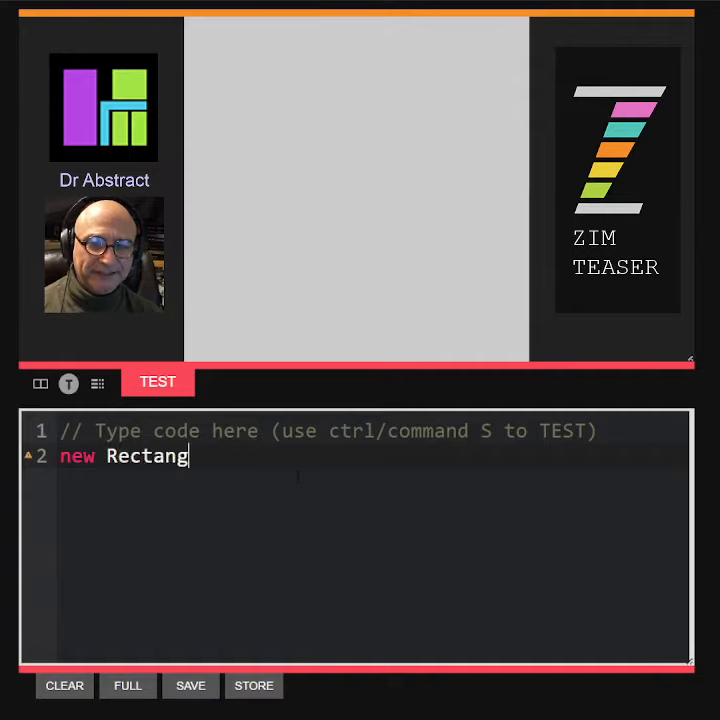
type("le()")
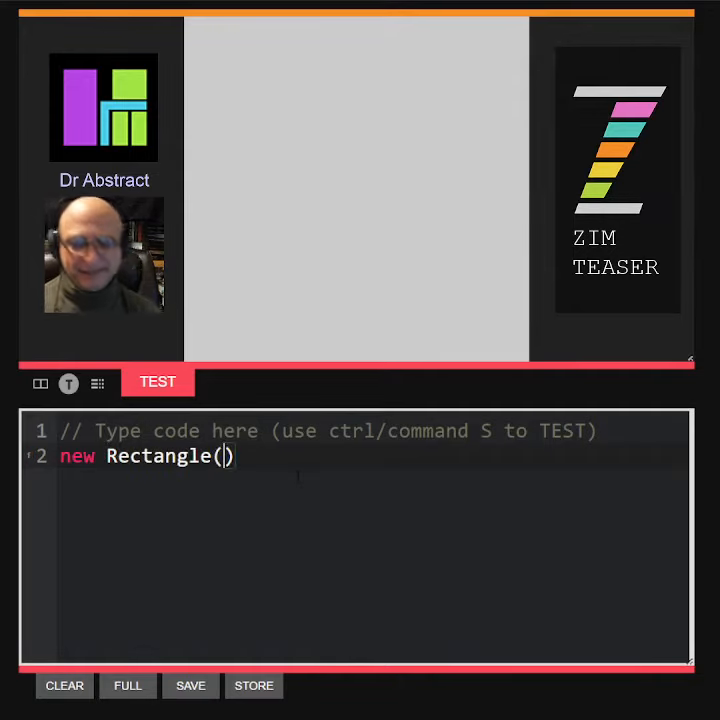
type("200,200")
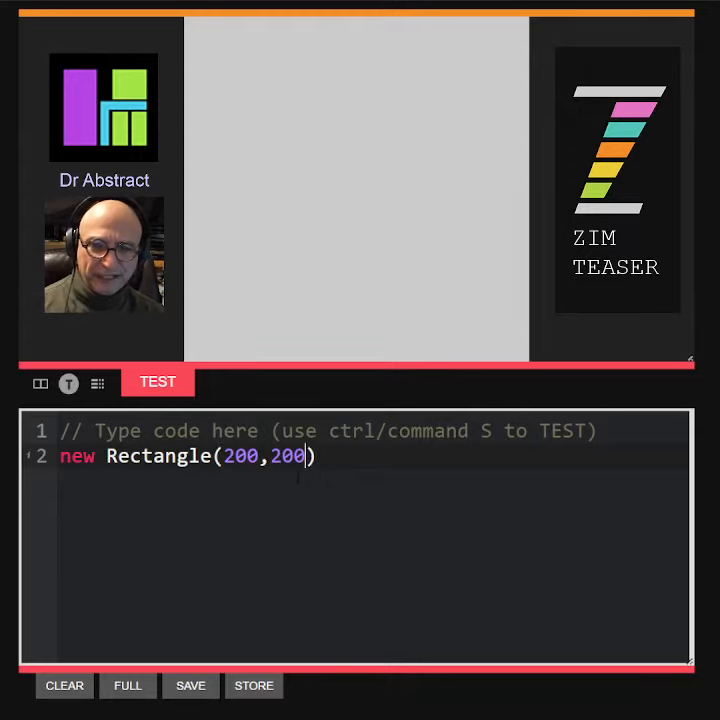
type(",")
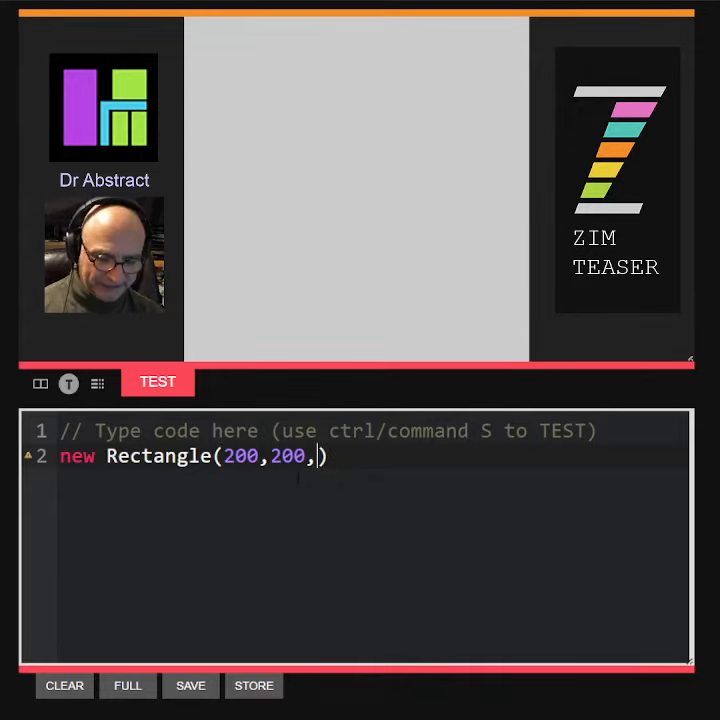
type("red")
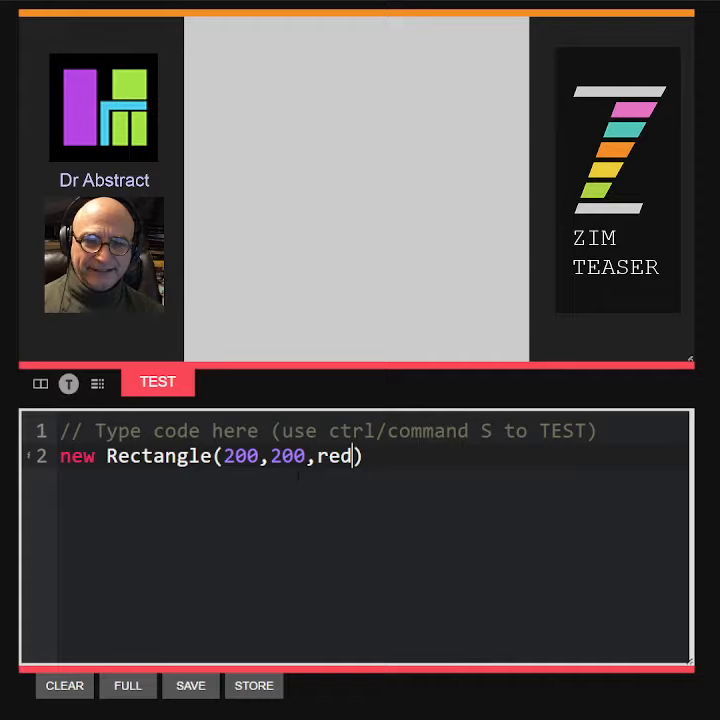
type(".center()")
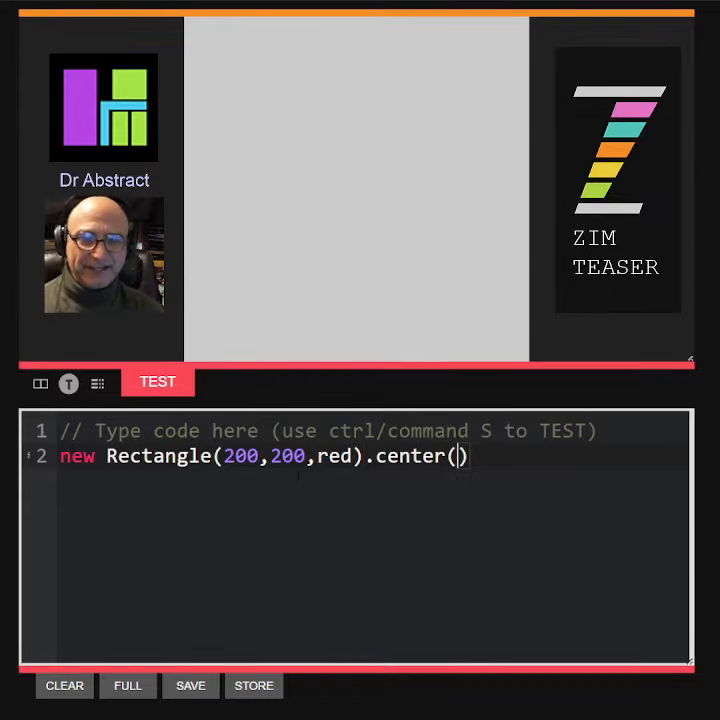
type("/")
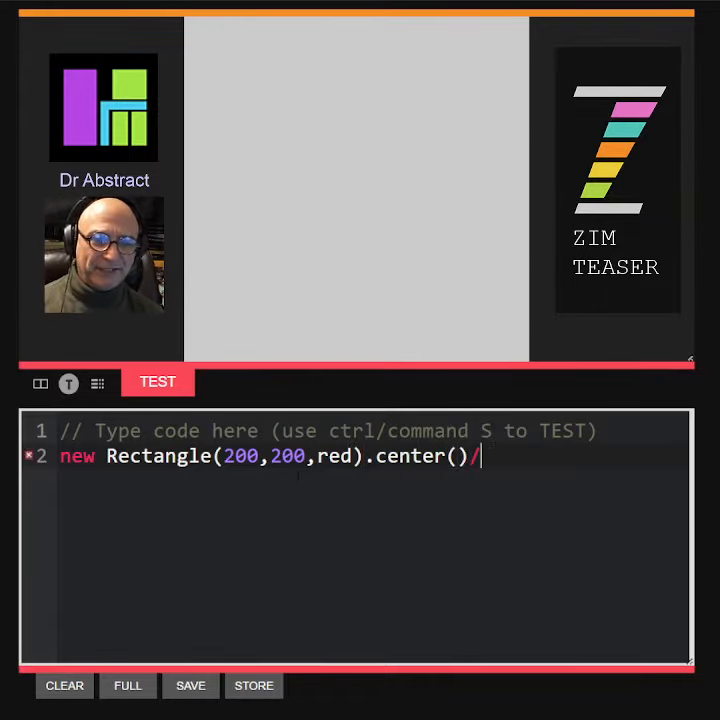
type("drag();")
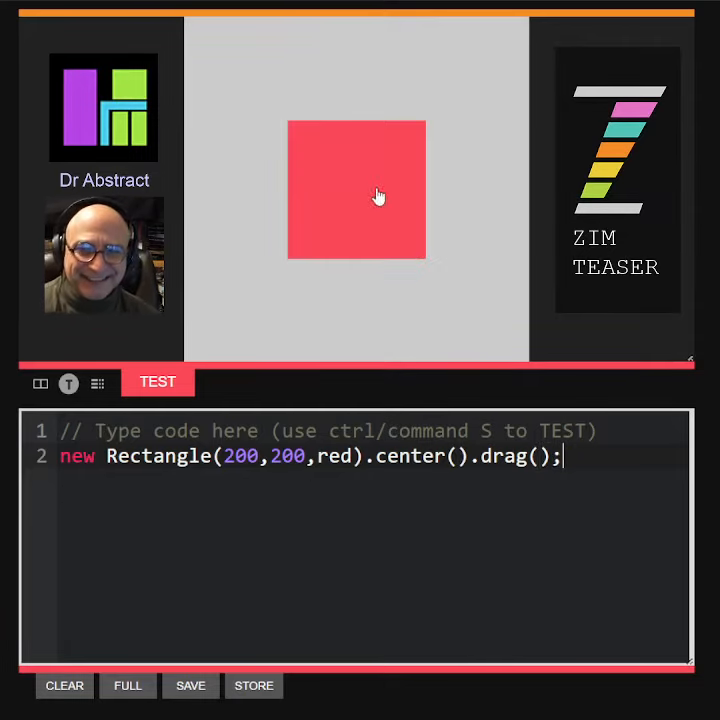
- Test the code and drag the red square to the top right, then back to centre
left_click_drag(357, 190, 455, 110)
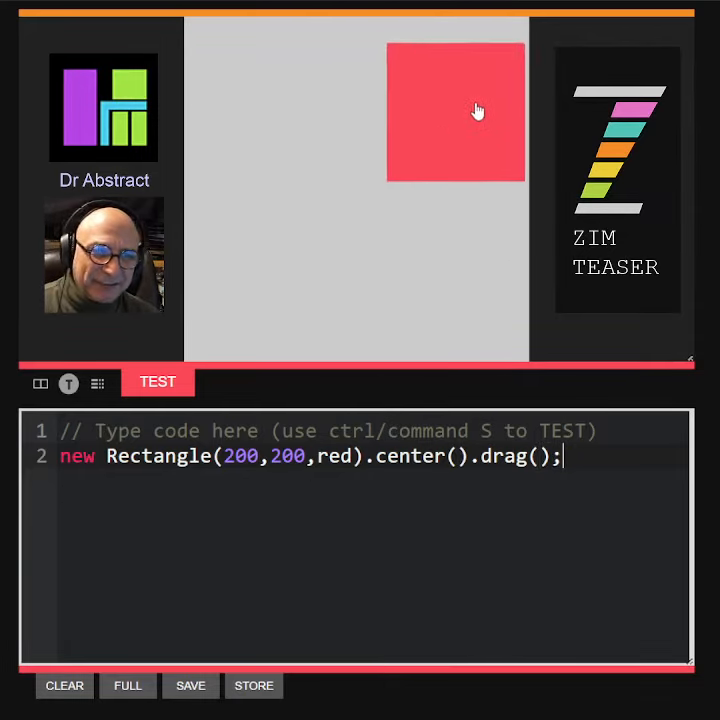
left_click_drag(456, 110, 336, 256)
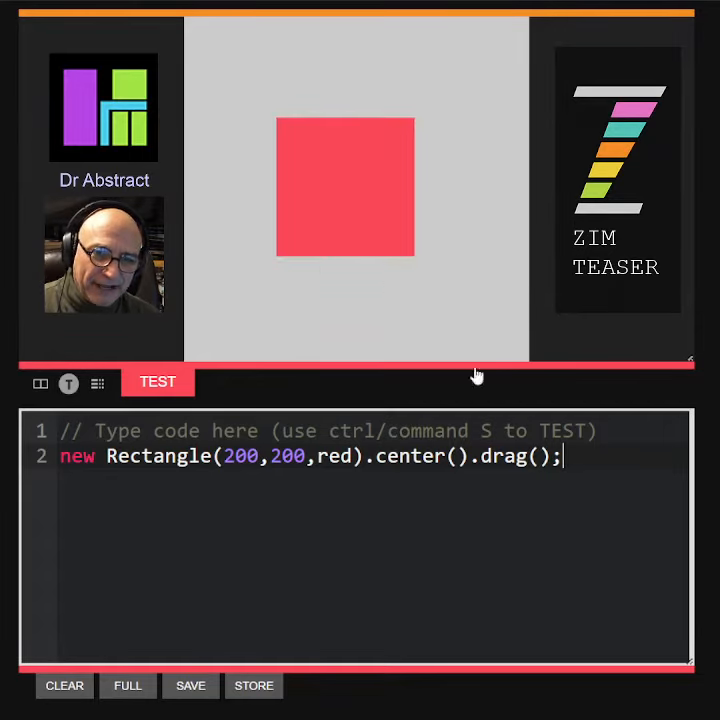
- Pass stage to drag(), confirm the square stays inside, and split the chained calls onto lines
type("stage")
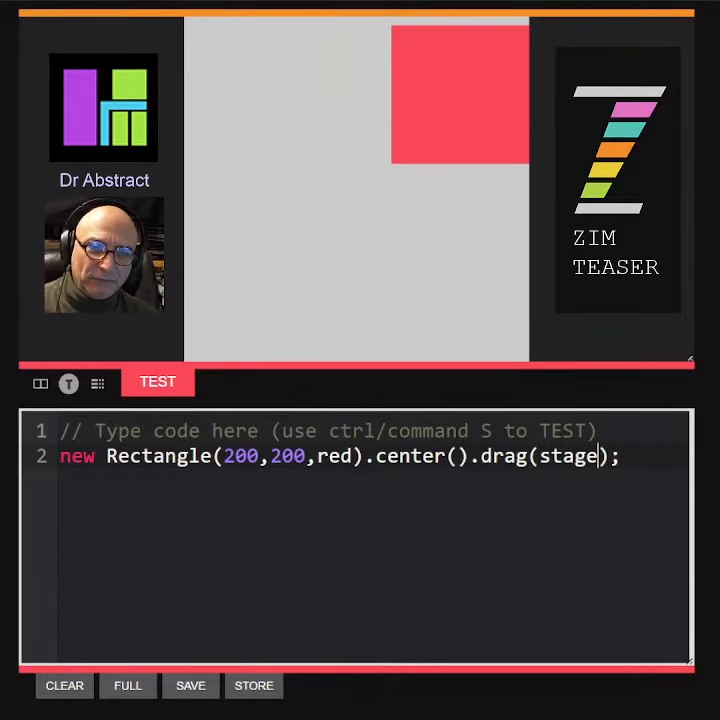
left_click_drag(457, 92, 370, 180)
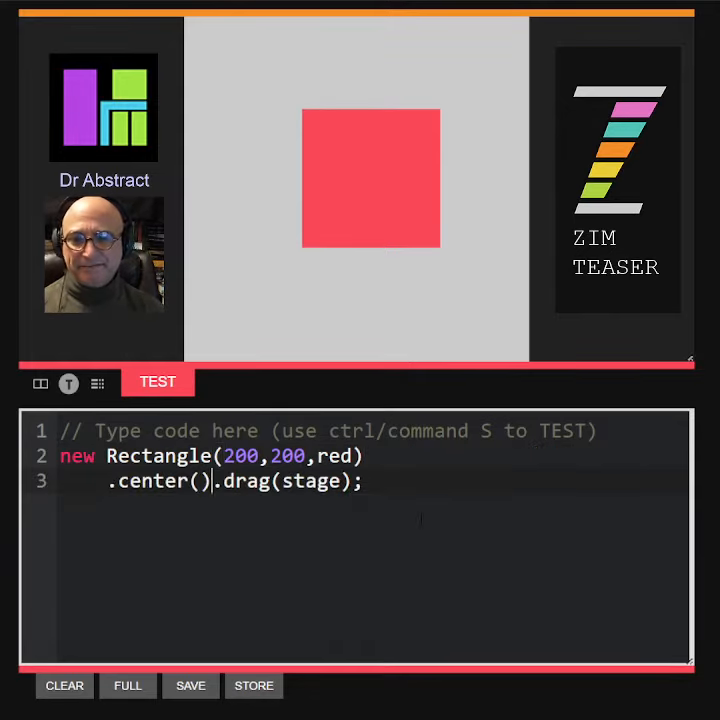
key("Enter")
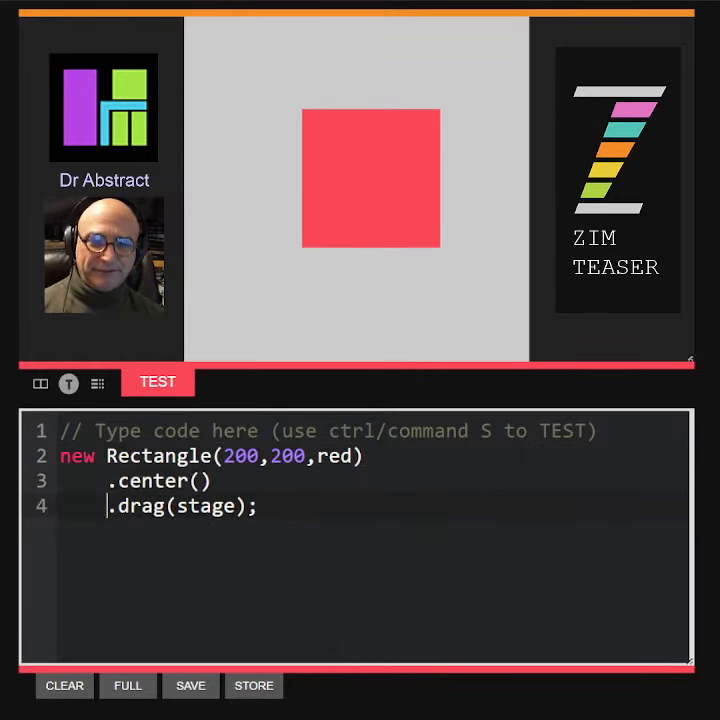
type(",dra")
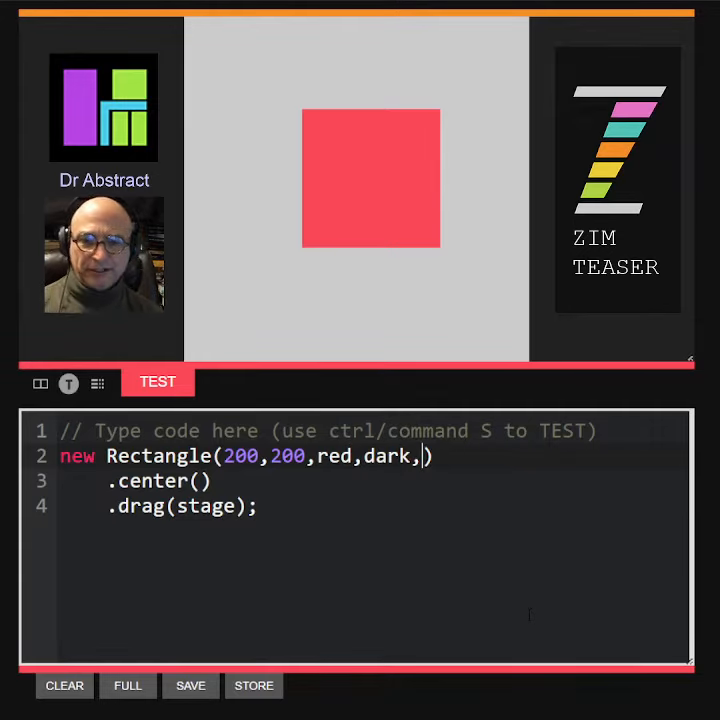
- Add dark,20 after red and drag the bordered square to confirm it stays within the stage
type("20")
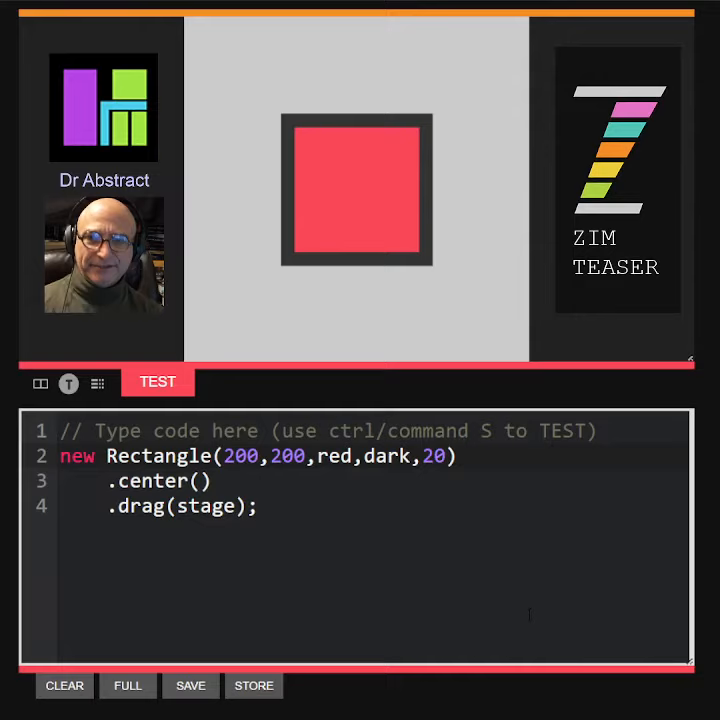
left_click_drag(357, 190, 500, 175)
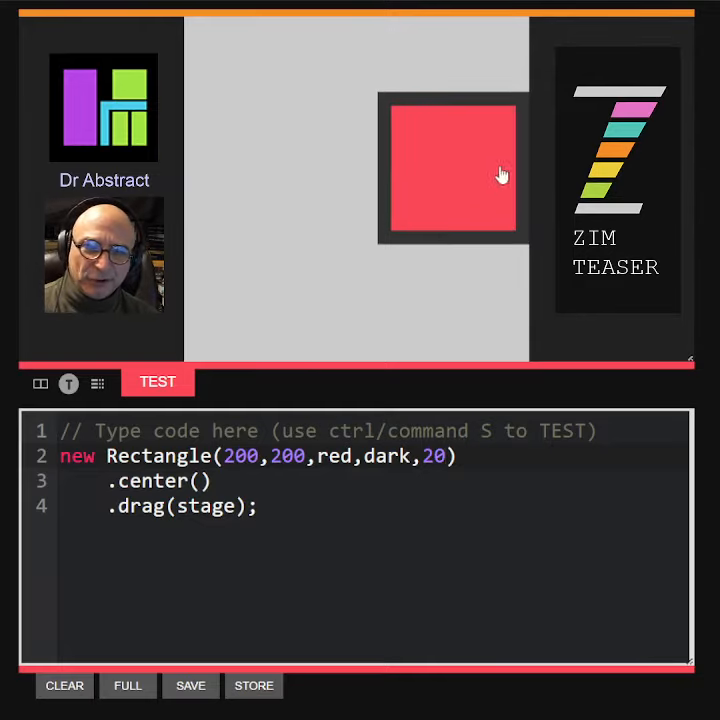
left_click_drag(500, 175, 400, 150)
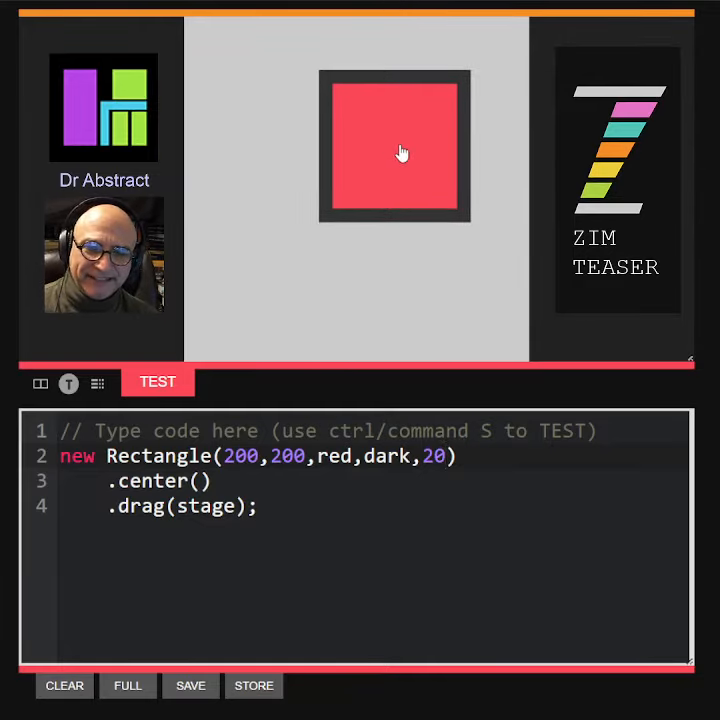
double_click(160, 456)
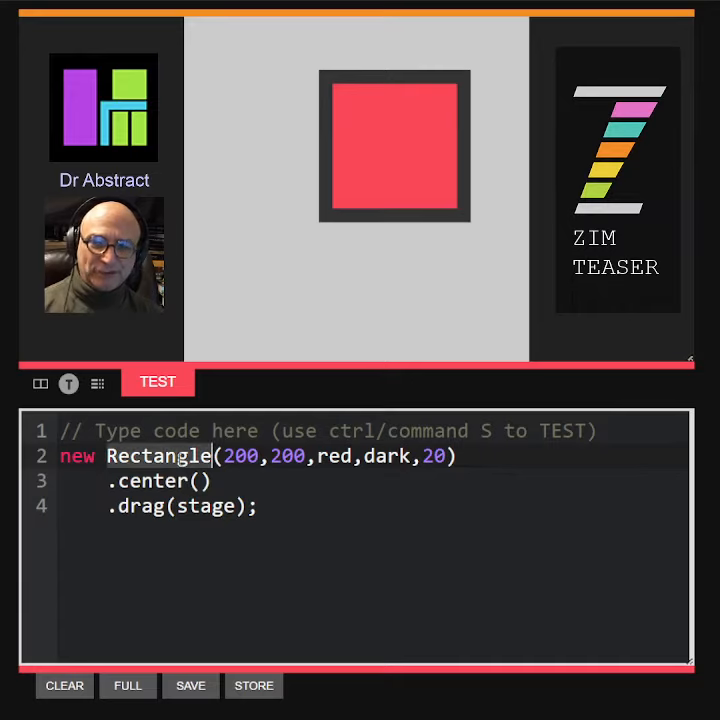
- Replace Rectangle with Triangle using three 200 sides, keeping red with the dark 20 border
type("Tria")
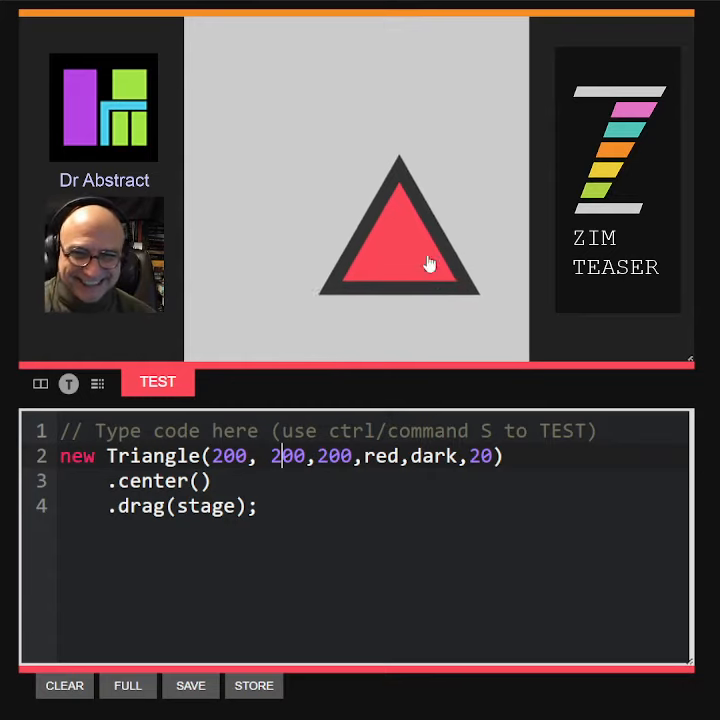
double_click(154, 456)
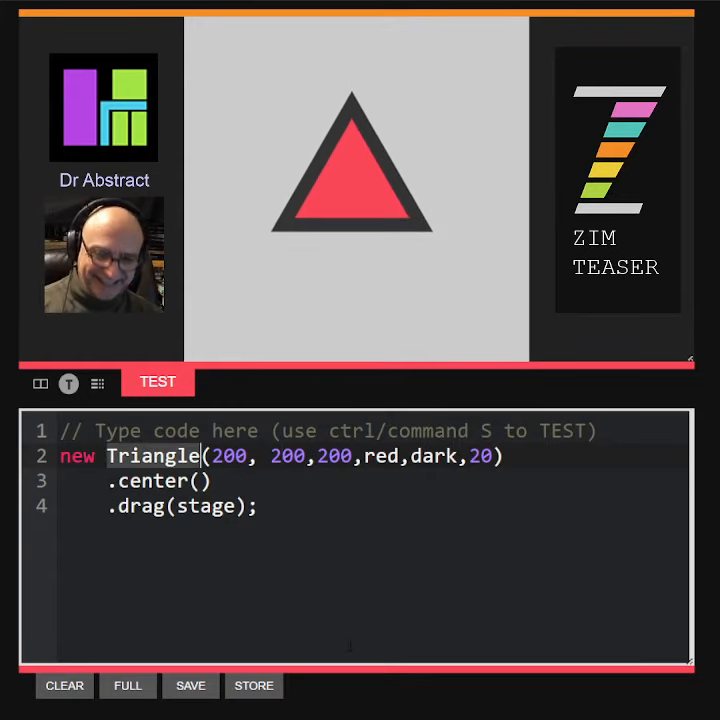
- Replace Triangle with Circle of radius 100 and drag it to the bottom of the stage
type("Circle")
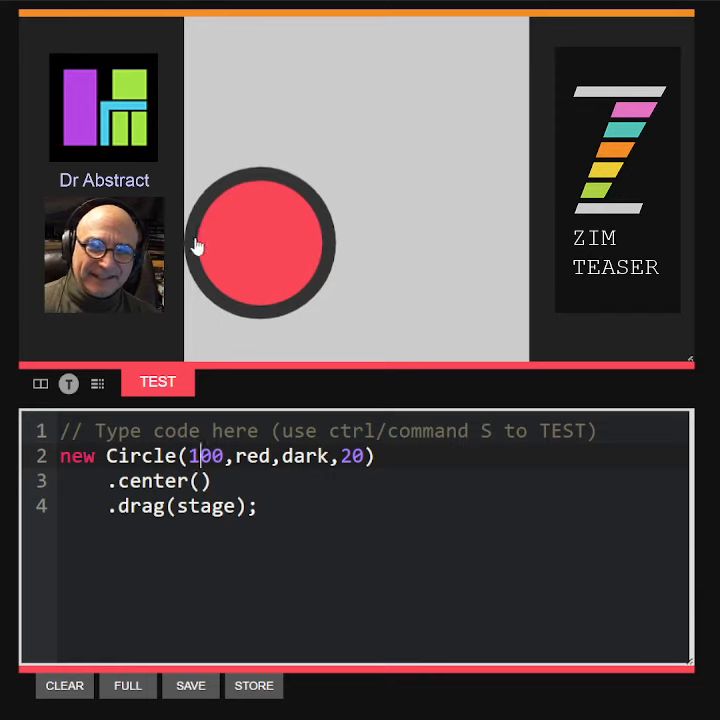
left_click_drag(260, 243, 410, 285)
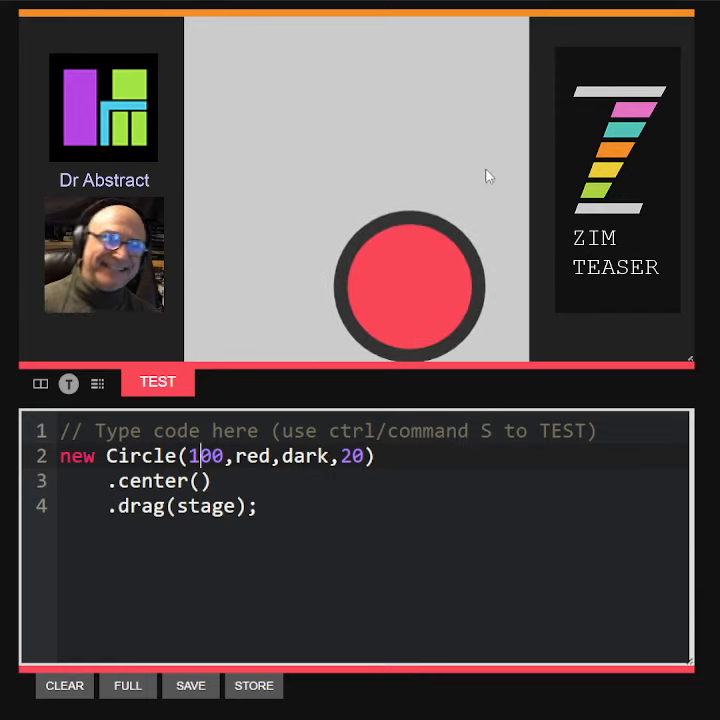